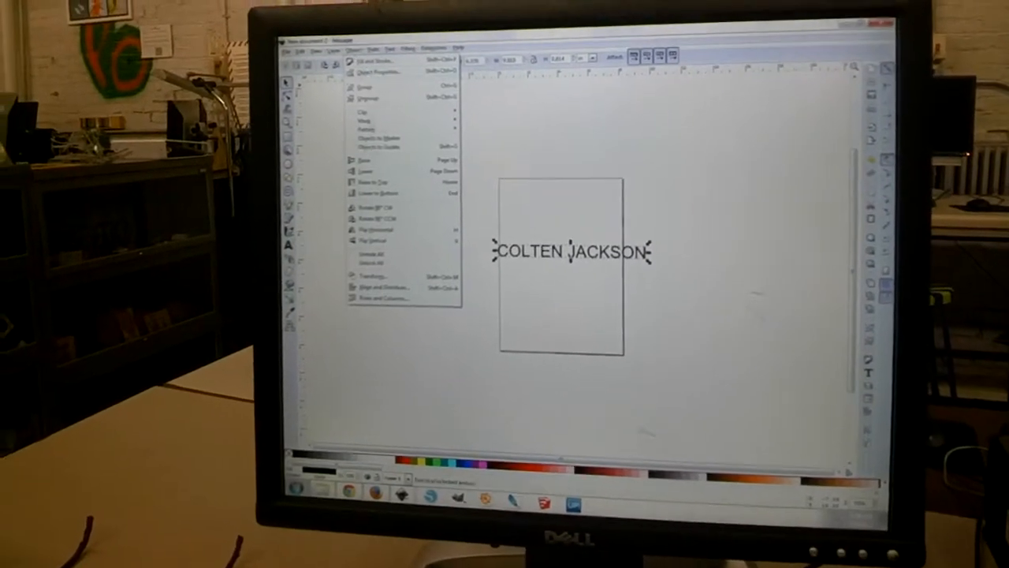
pyautogui.click(388, 63)
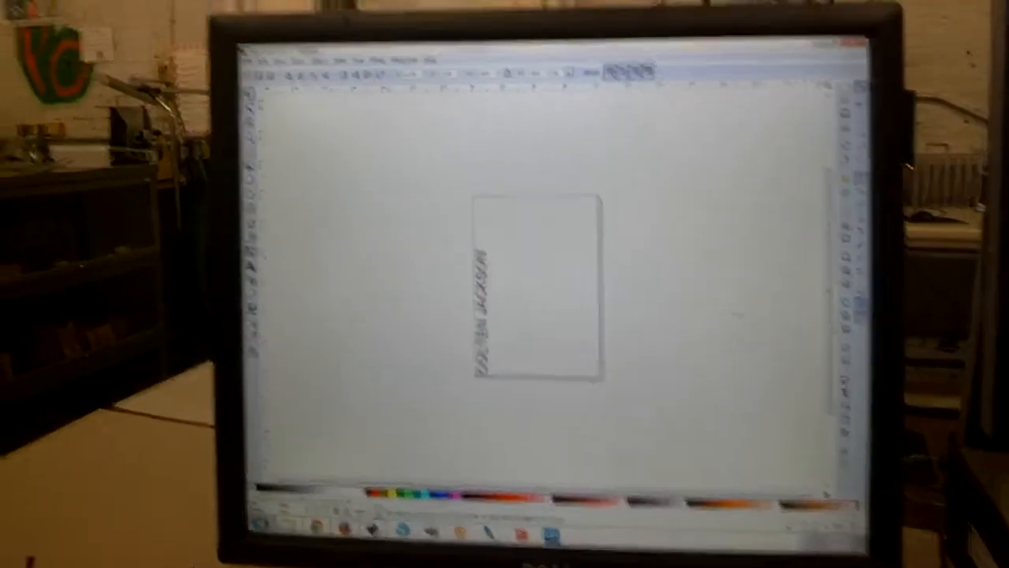
# Save the vertical-name drawing as a new SVG file for MakerCam.
pyautogui.click(283, 60)
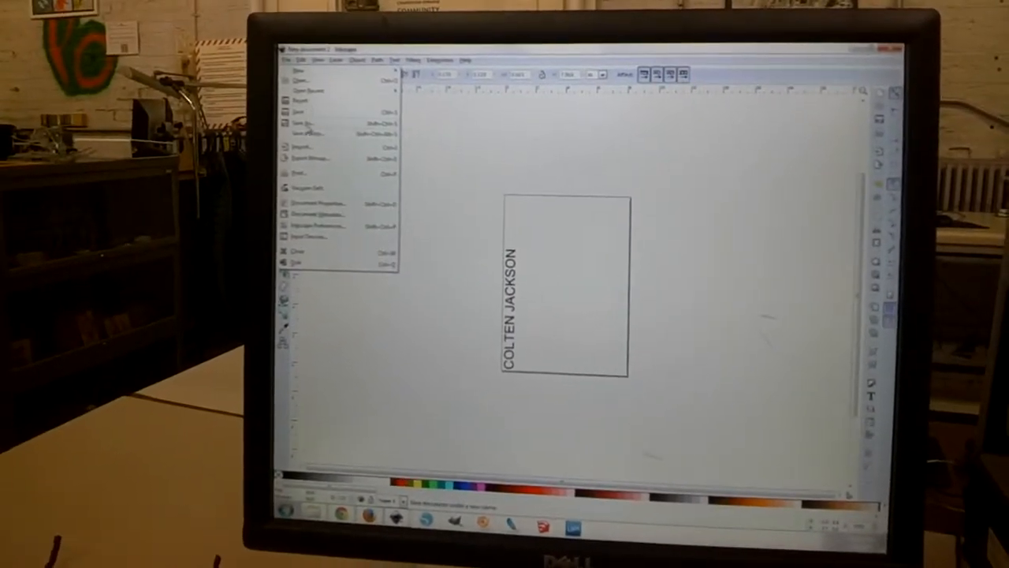
pyautogui.click(302, 123)
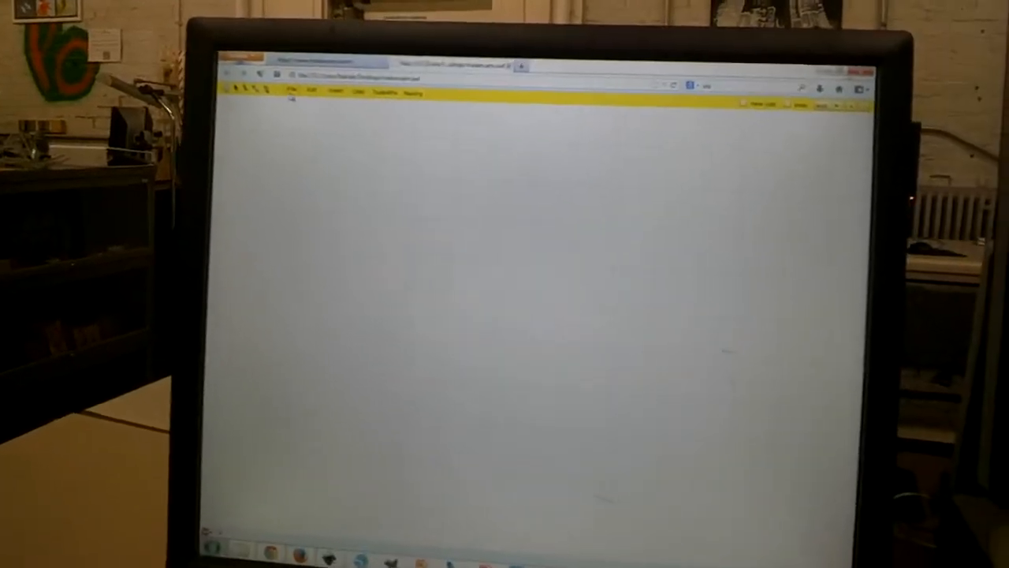
# Set the SVG Import Default Resolution in Edit Preferences and confirm with OK.
pyautogui.click(298, 53)
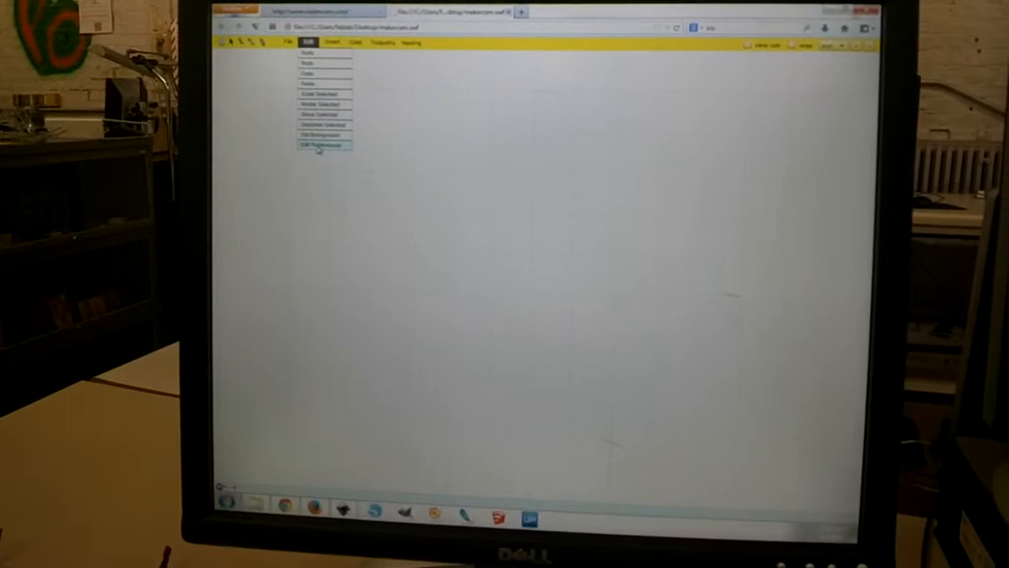
pyautogui.click(318, 145)
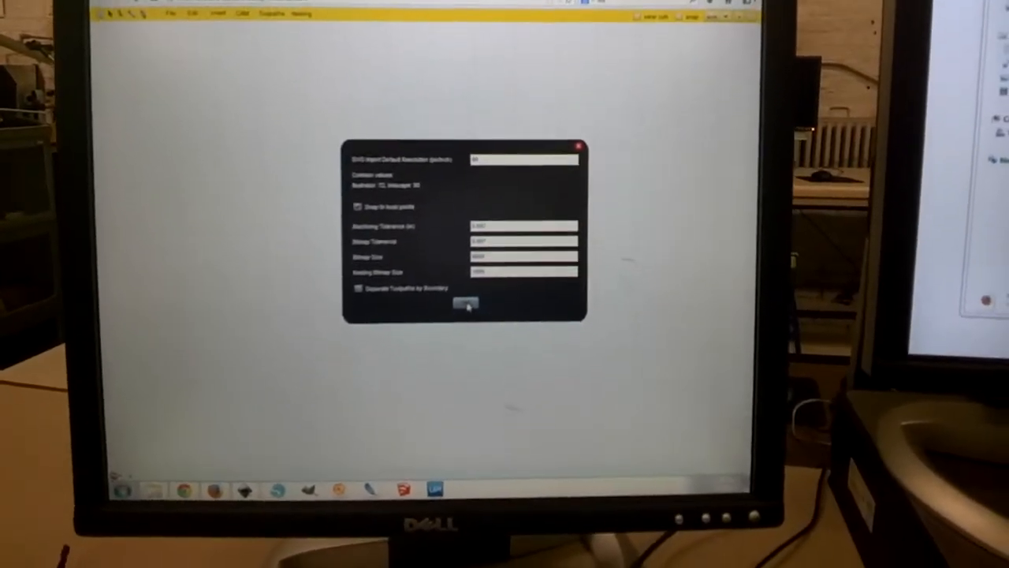
pyautogui.click(466, 306)
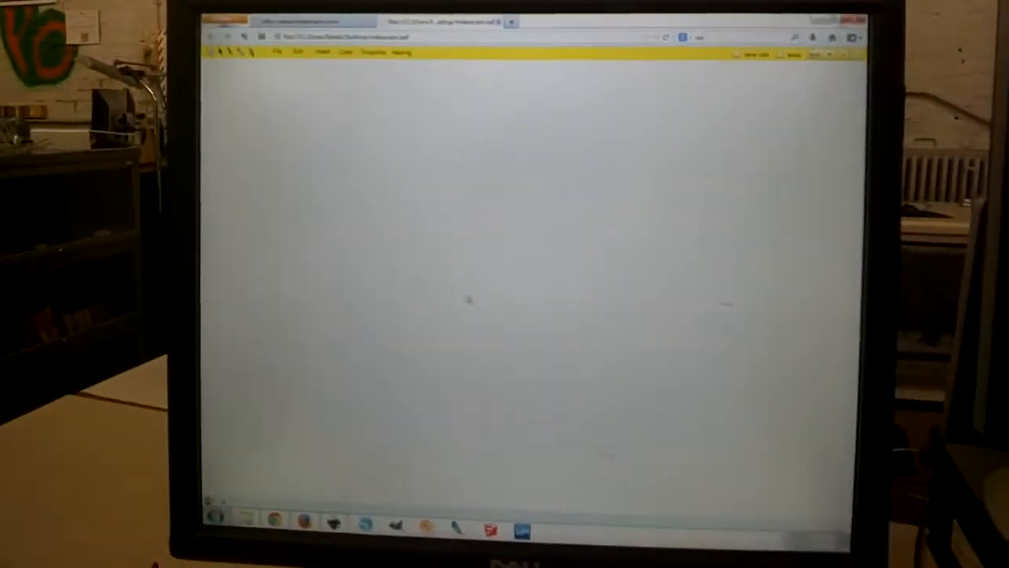
pyautogui.click(282, 75)
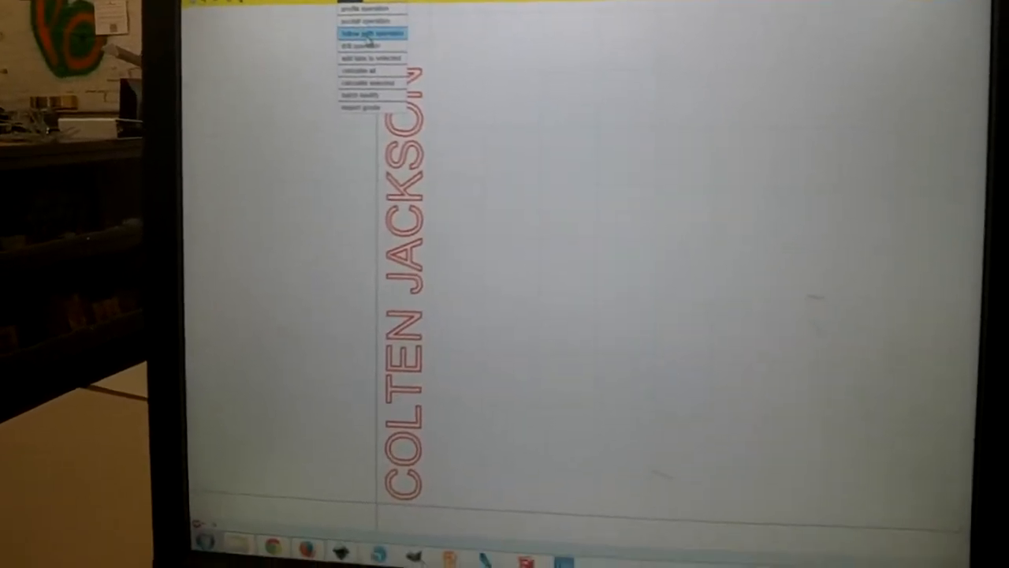
# Apply a follow path operation to the outlines and confirm its cutting parameters.
pyautogui.click(371, 35)
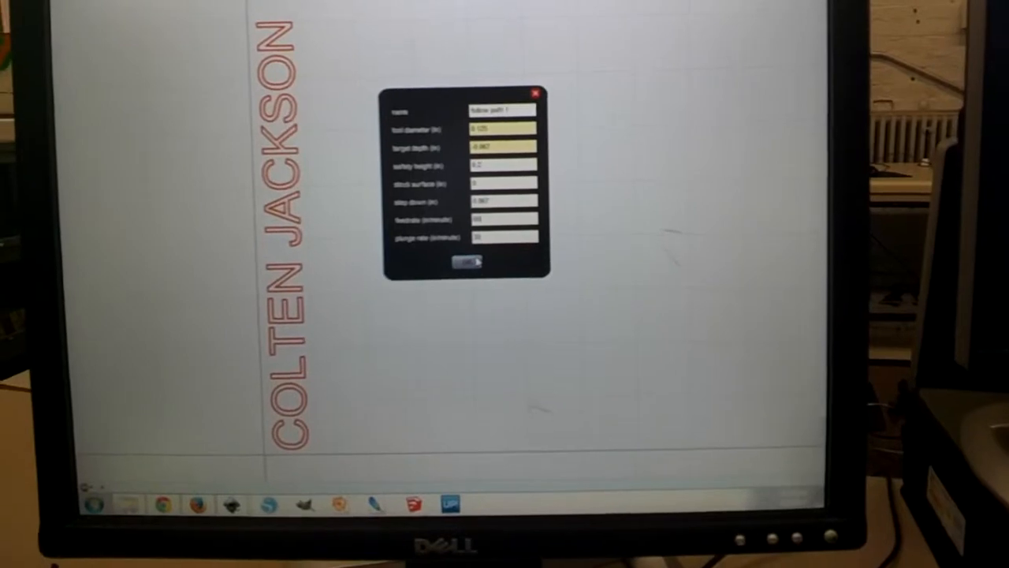
pyautogui.click(465, 262)
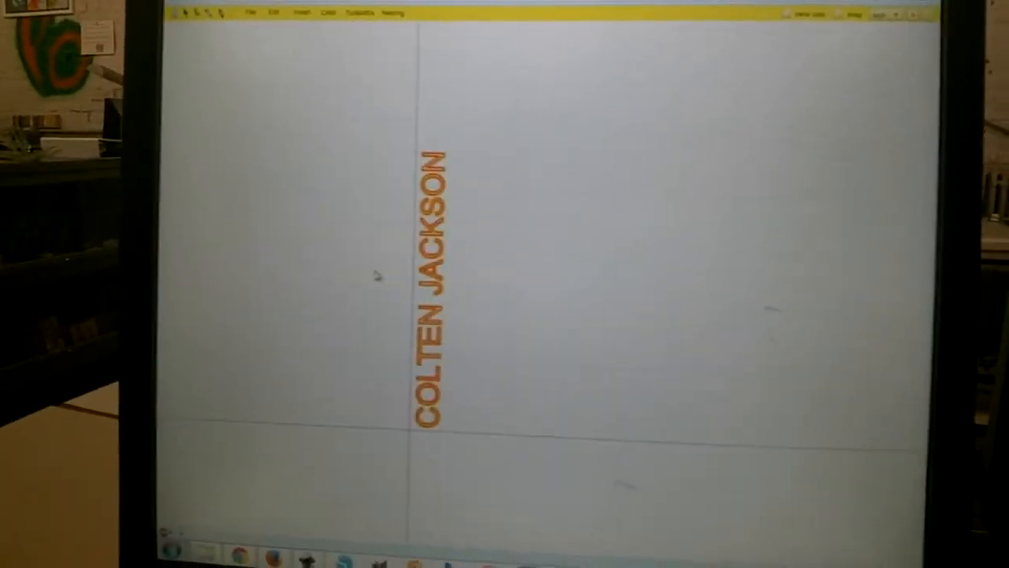